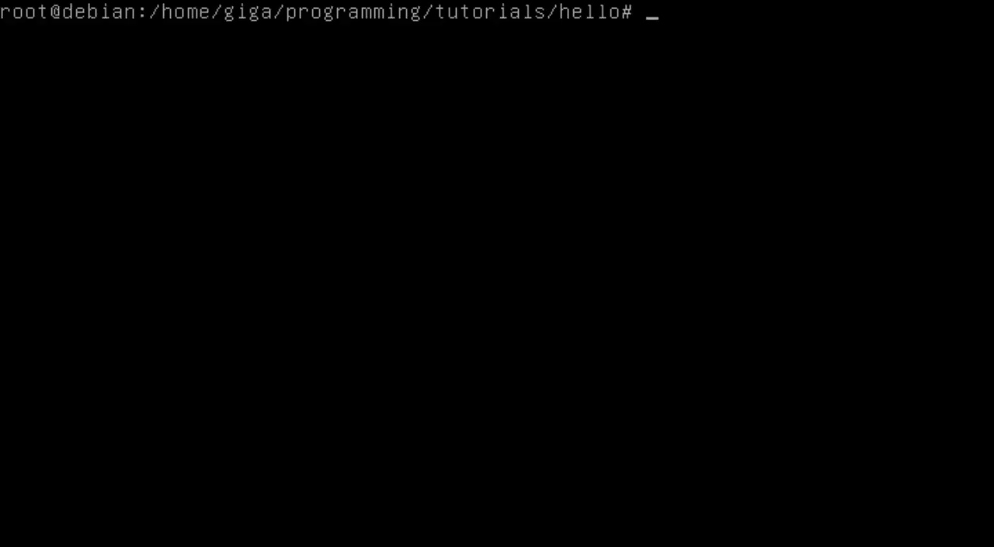
Step: Start an apt-get command at the root prompt in the hello folder
{"action": "type", "text": "apt-get"}
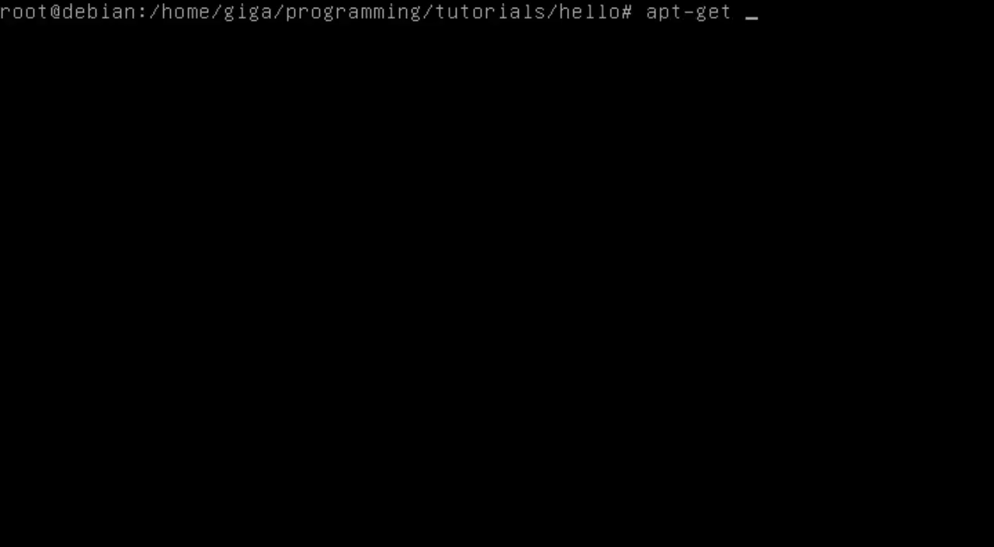
Step: Install ncurses-dev with apt-get, then start nano on a new file main.c
{"action": "type", "text": "insr"}
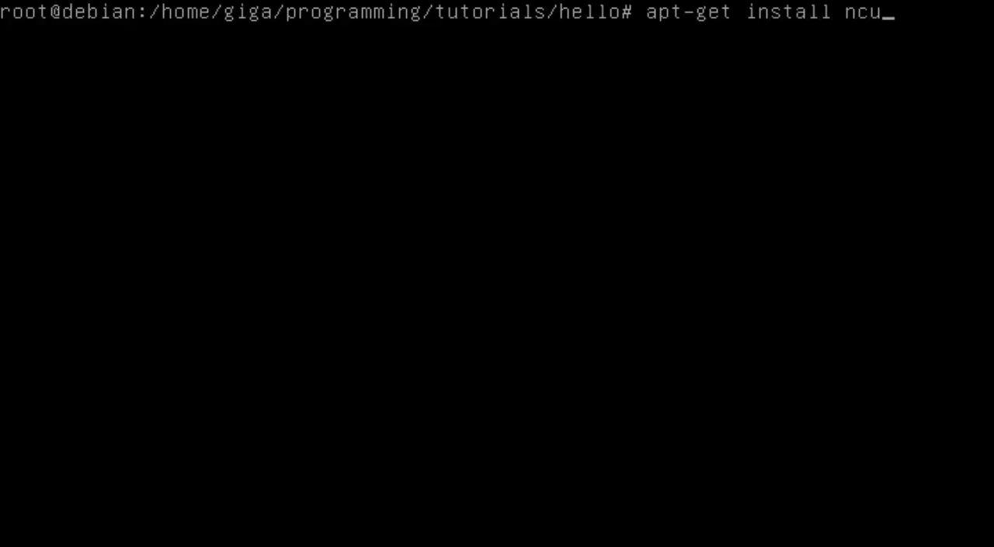
{"action": "type", "text": "rses-dev"}
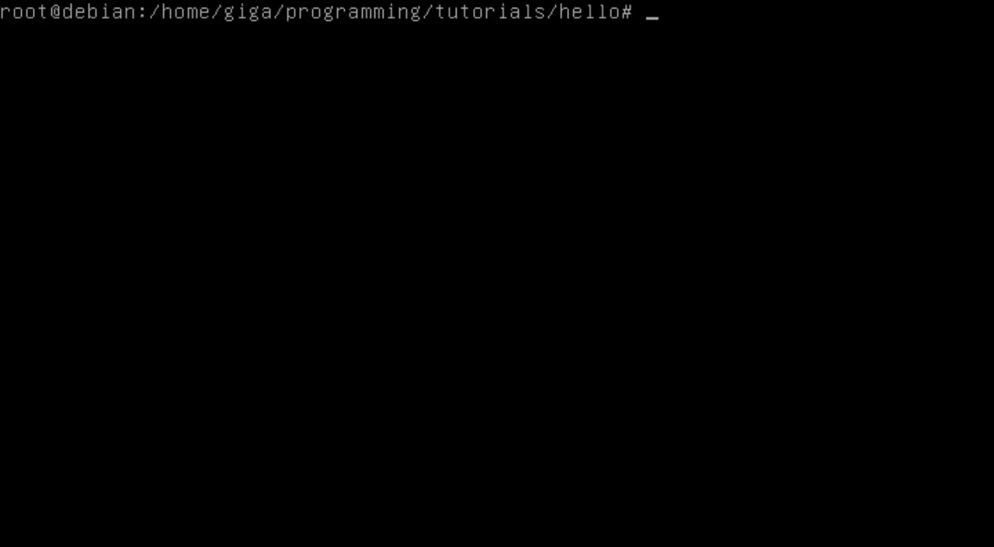
{"action": "type", "text": "nano"}
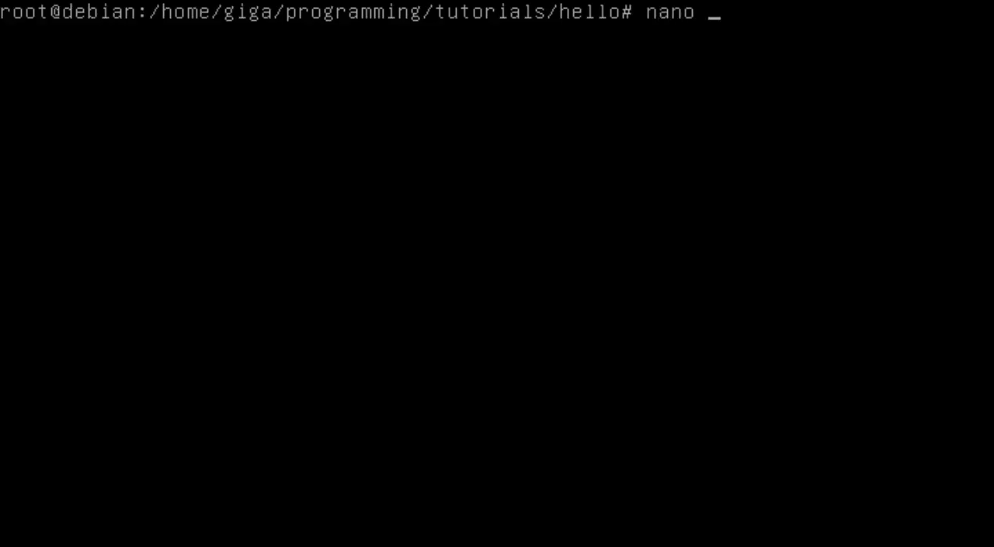
{"action": "type", "text": "main.c"}
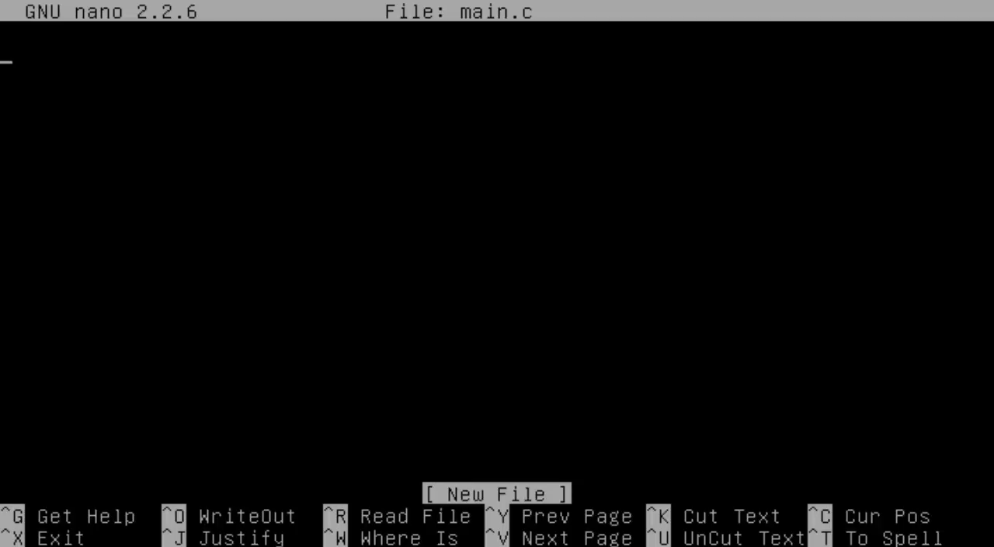
Step: Add #include <ncurses.h> followed by a blank line
{"action": "type", "text": "#in"}
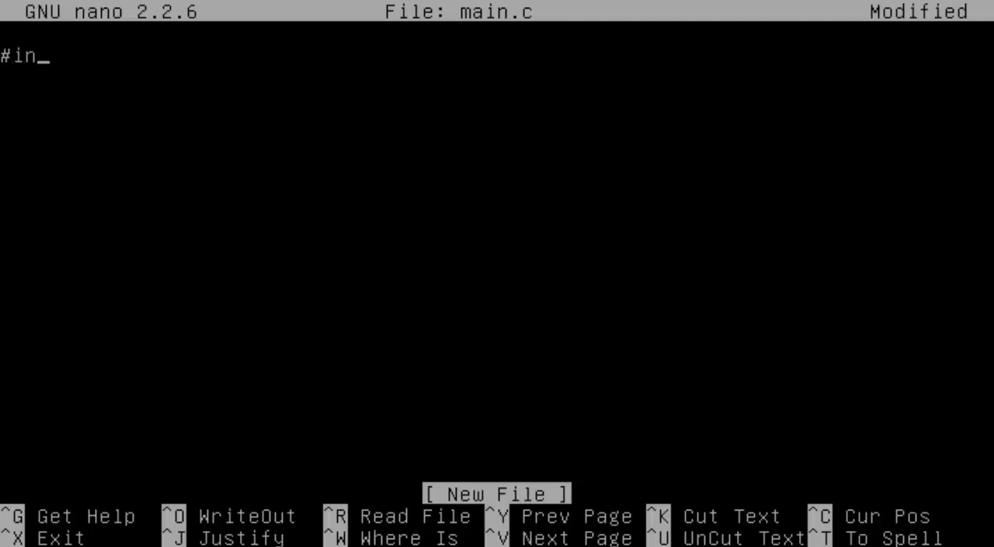
{"action": "type", "text": "clude"}
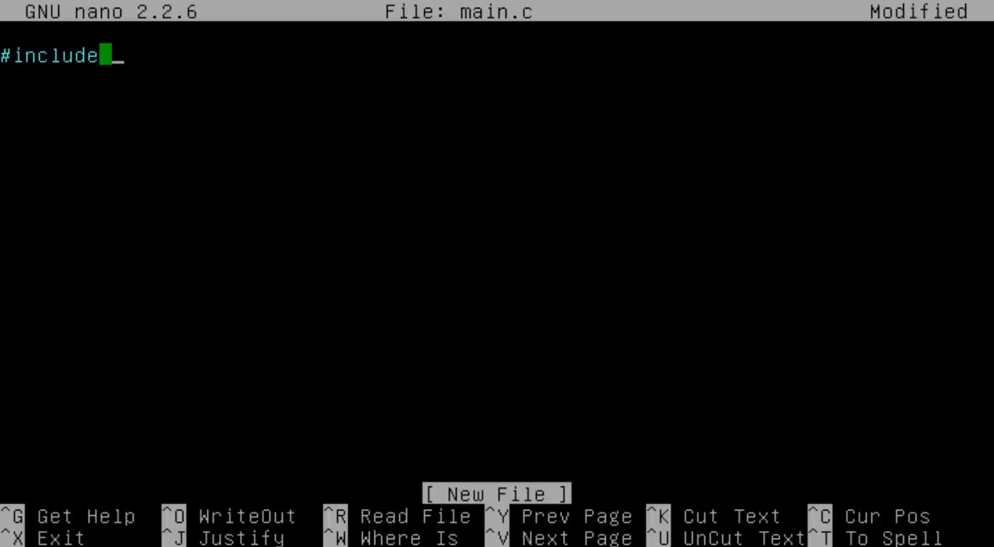
{"action": "type", "text": "<ncurs"}
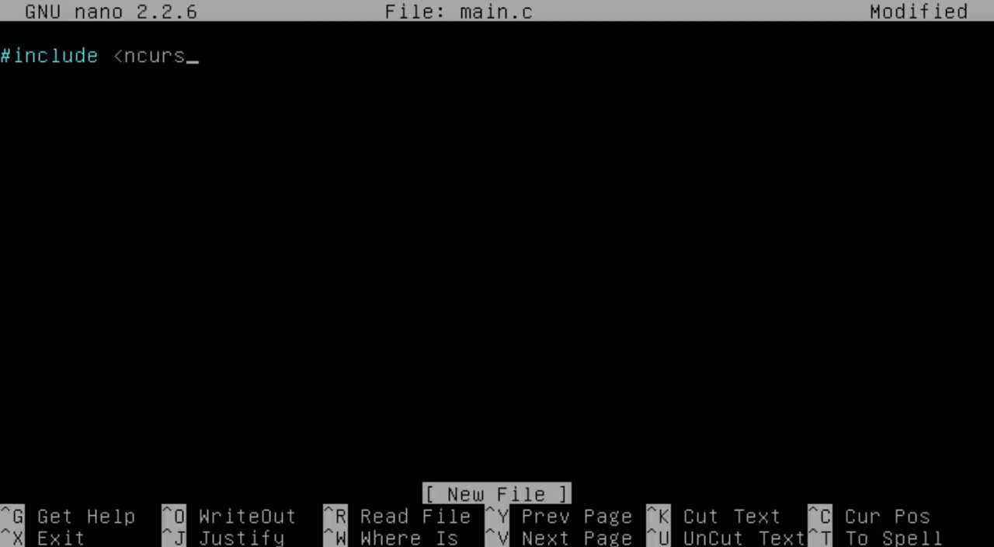
{"action": "type", "text": "es.h>"}
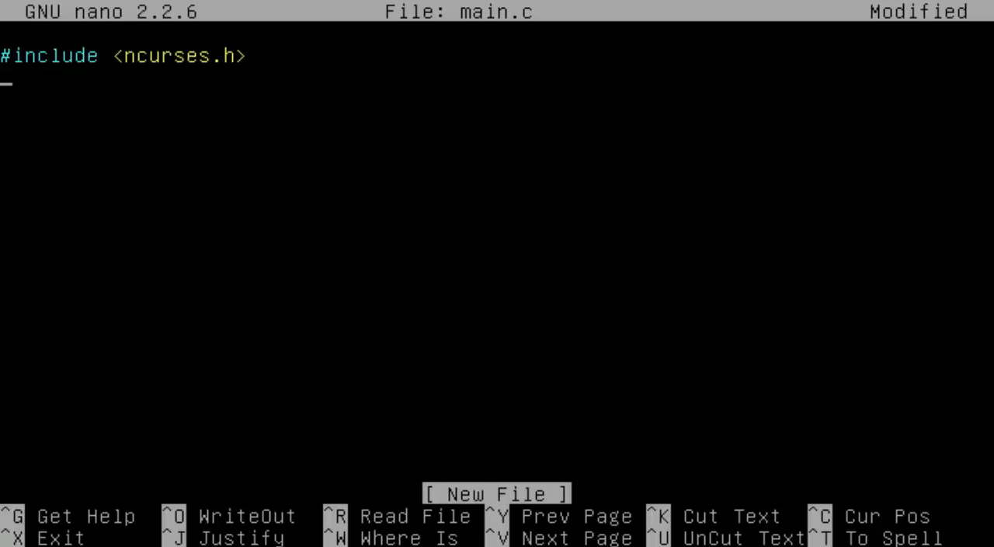
{"action": "key", "text": "Enter"}
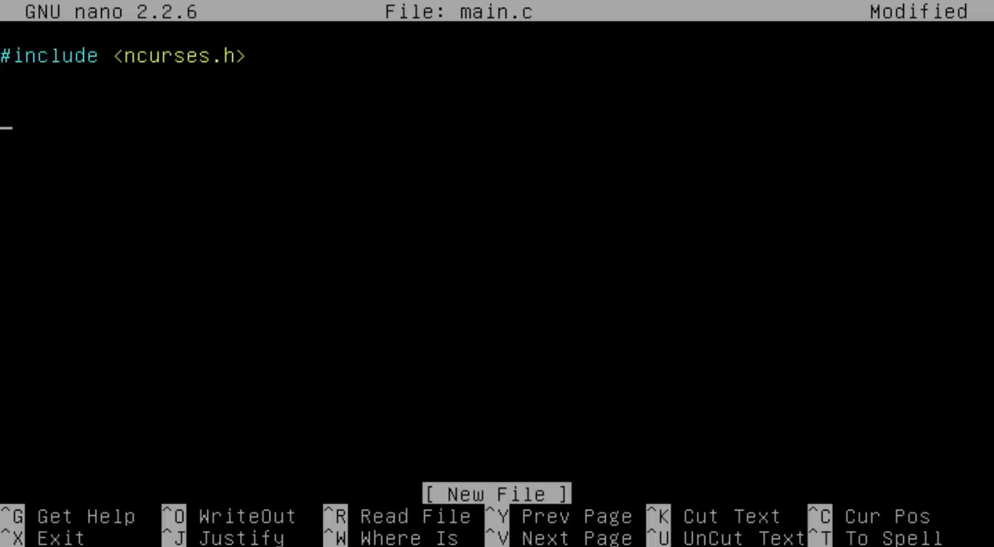
Step: Write an int main() skeleton whose body contains an indented return 0;
{"action": "type", "text": "int"}
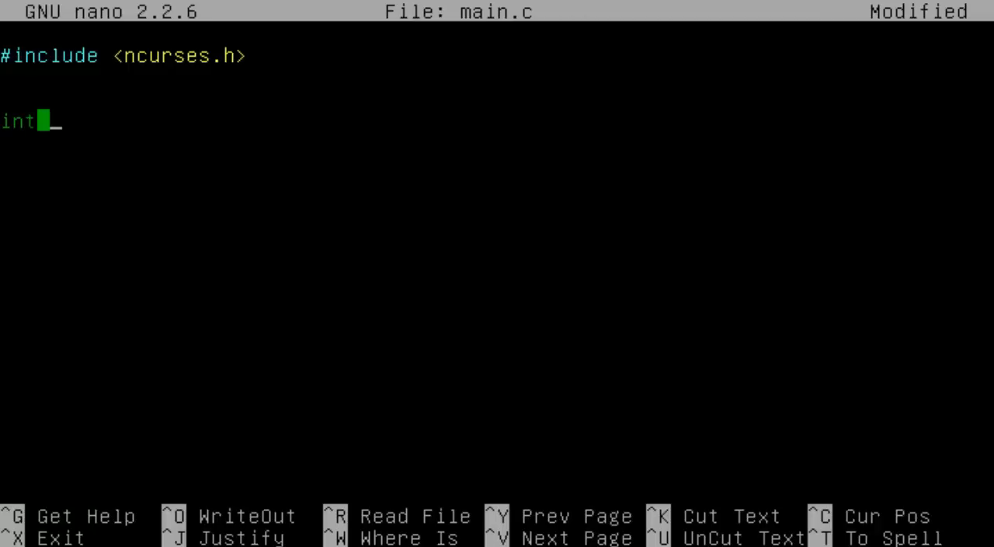
{"action": "type", "text": "main()"}
{"action": "left_click", "coordinate": [497, 143]}
{"action": "type", "text": "{"}
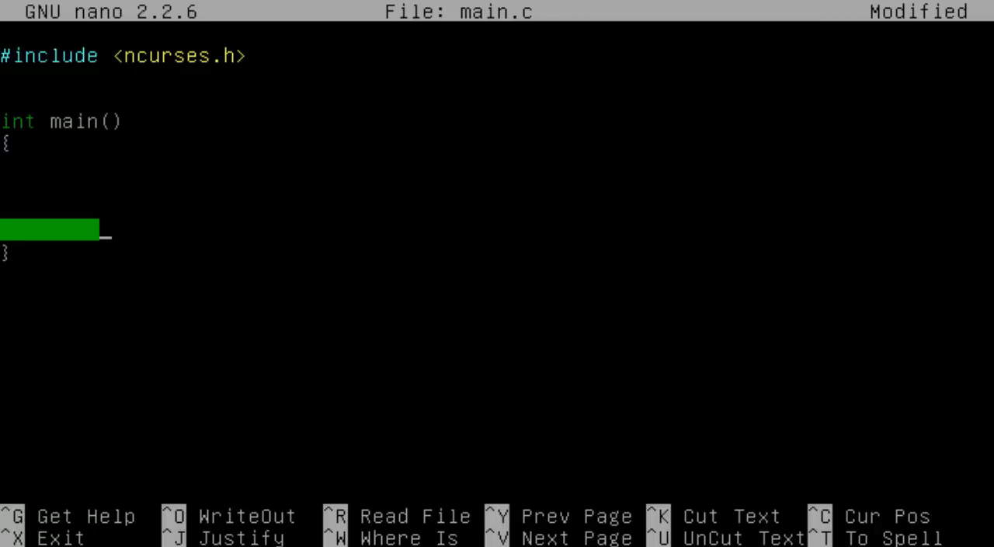
{"action": "type", "text": "retur"}
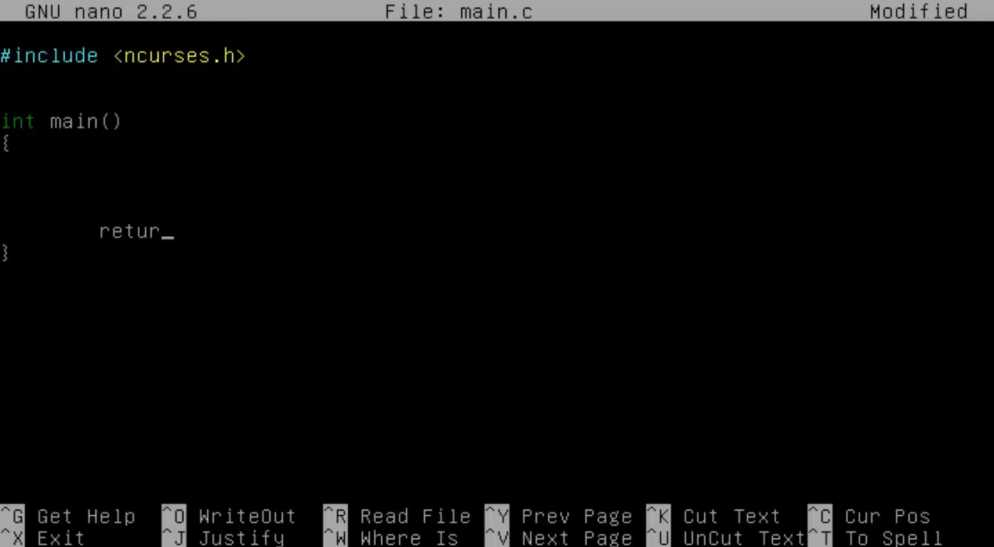
{"action": "type", "text": "n 0;"}
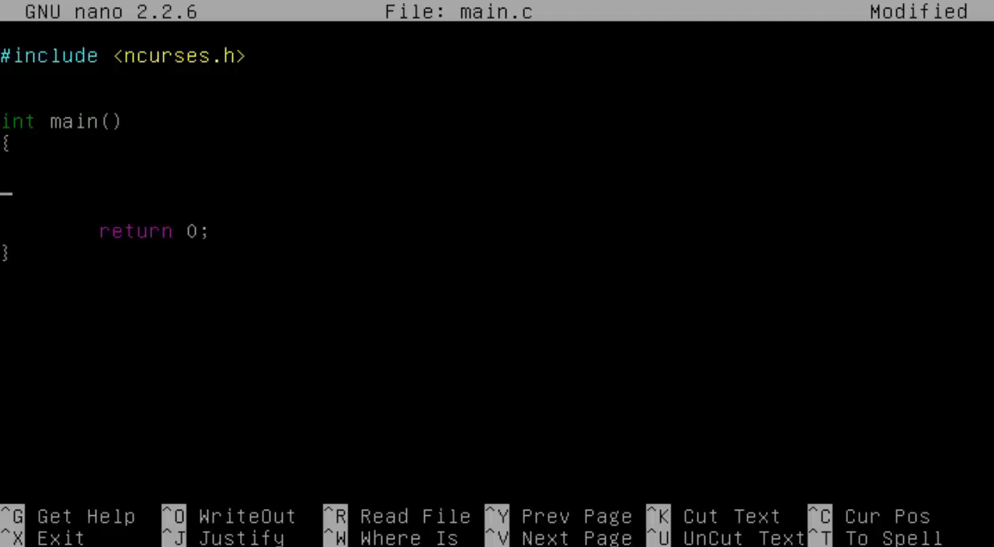
{"action": "key", "text": "Up"}
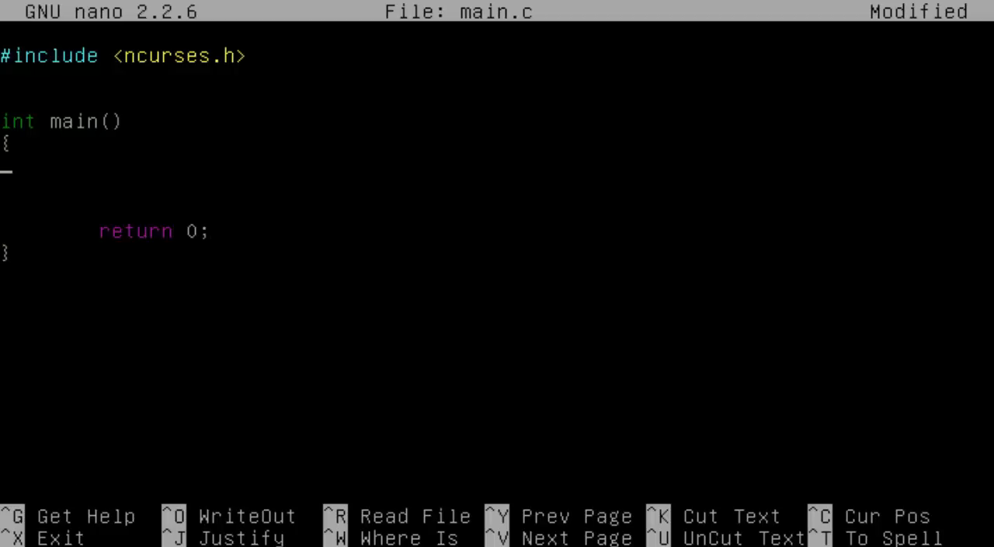
Step: Add initscr(); //creates stdscr as the first line inside main
{"action": "type", "text": "i"}
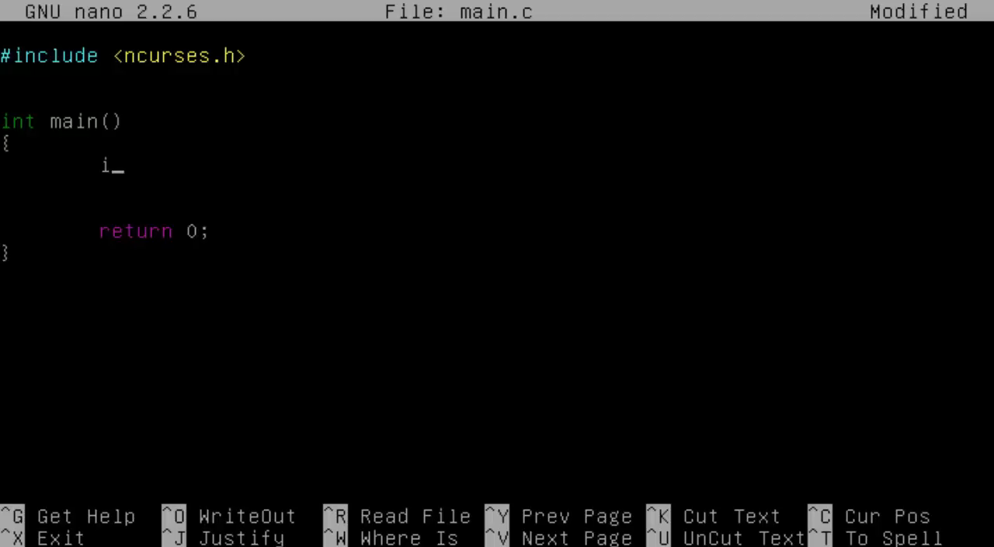
{"action": "type", "text": "nitsc"}
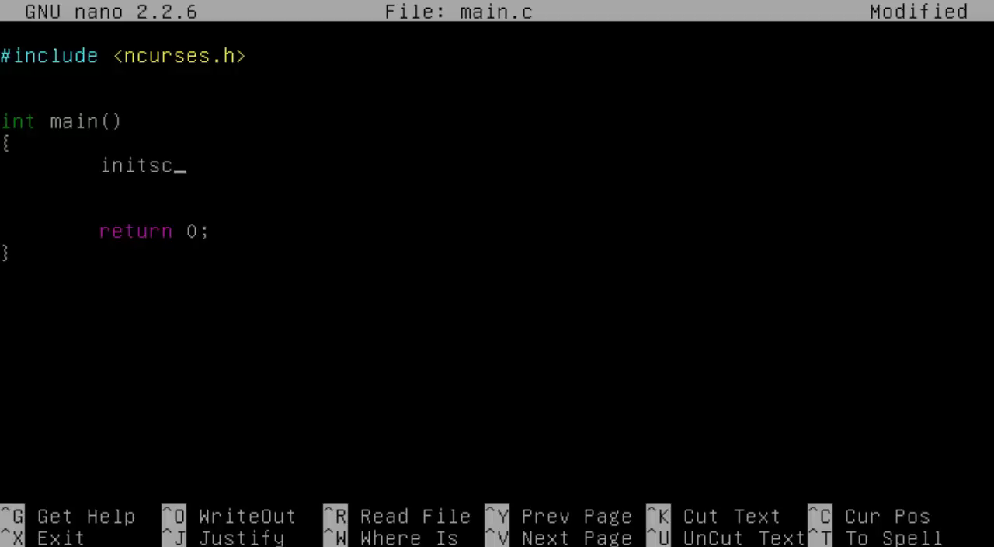
{"action": "type", "text": "r();"}
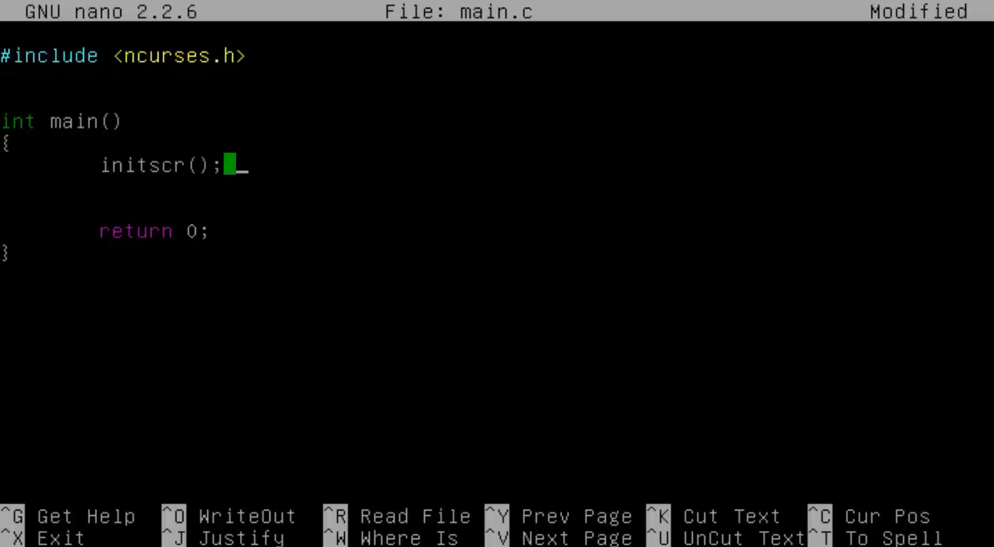
{"action": "type", "text": "//st"}
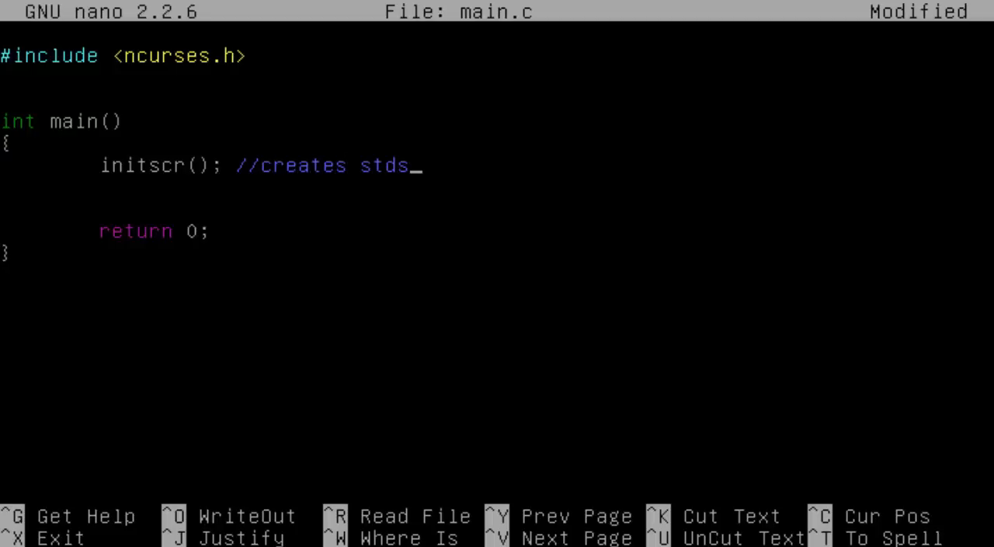
{"action": "type", "text": "cr"}
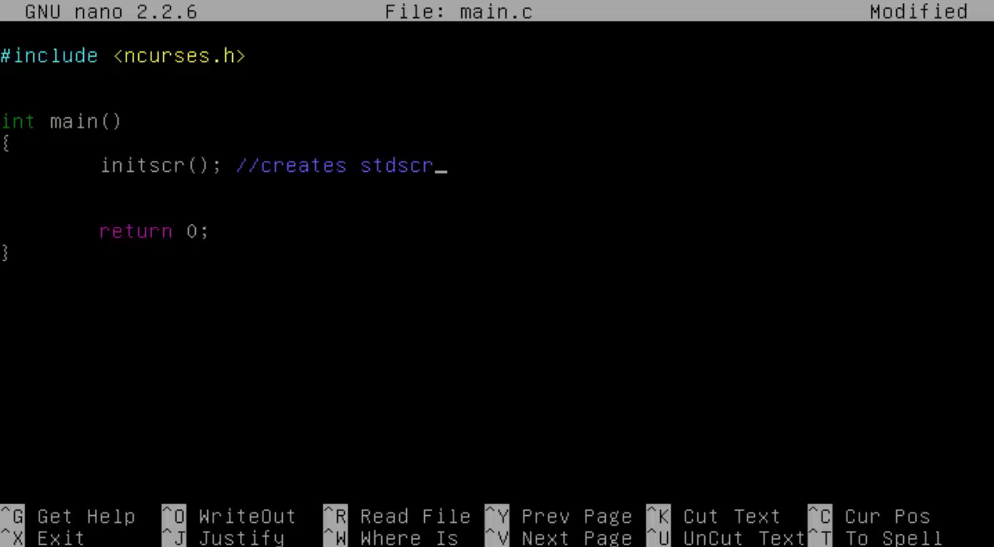
{"action": "key", "text": "Enter"}
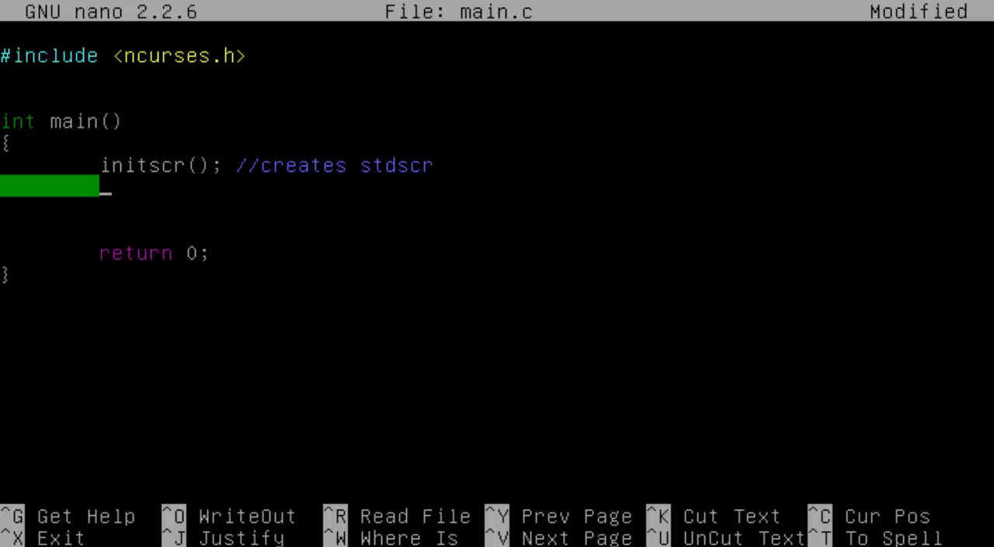
Step: Add a raw(); call on the line after initscr(); instead of cbreak()
{"action": "type", "text": "r"}
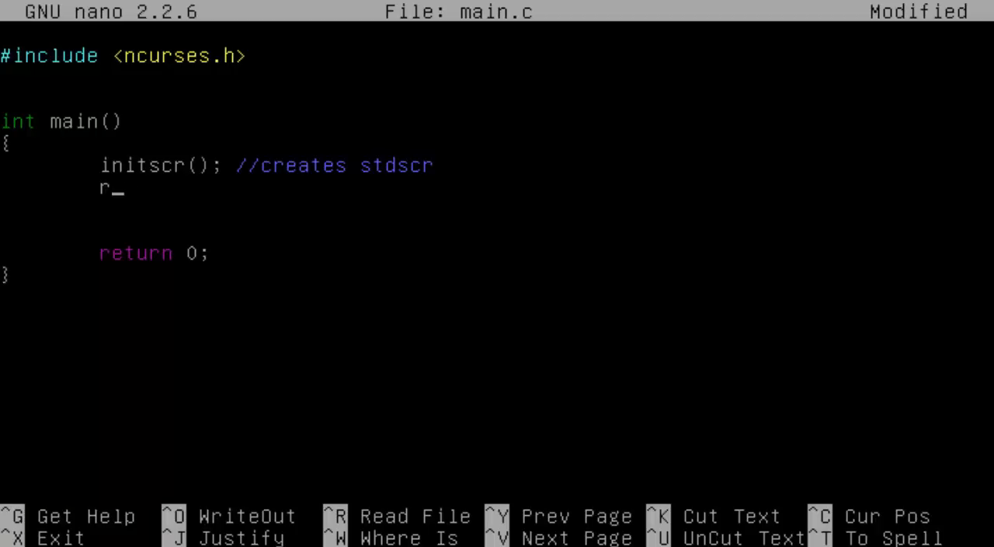
{"action": "type", "text": "a"}
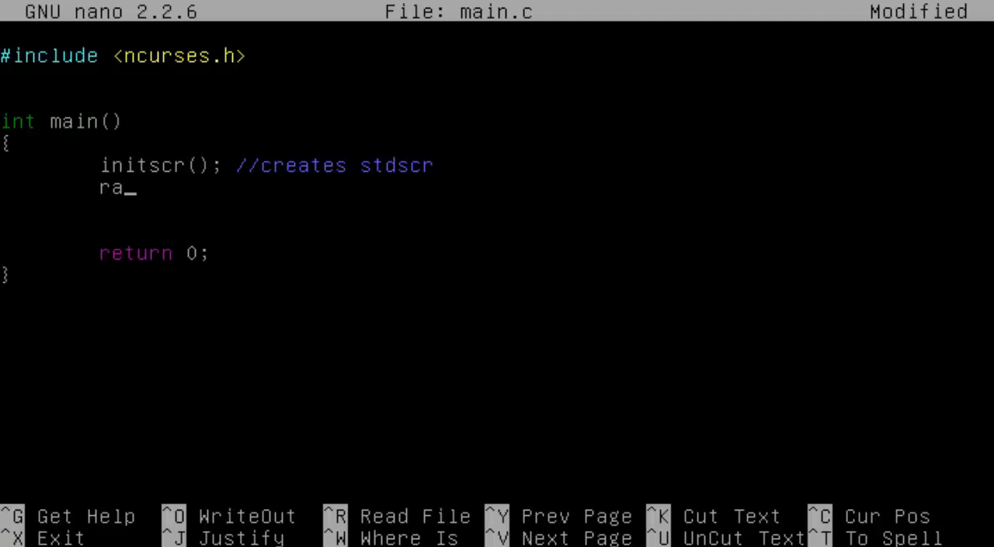
{"action": "type", "text": "cbreak"}
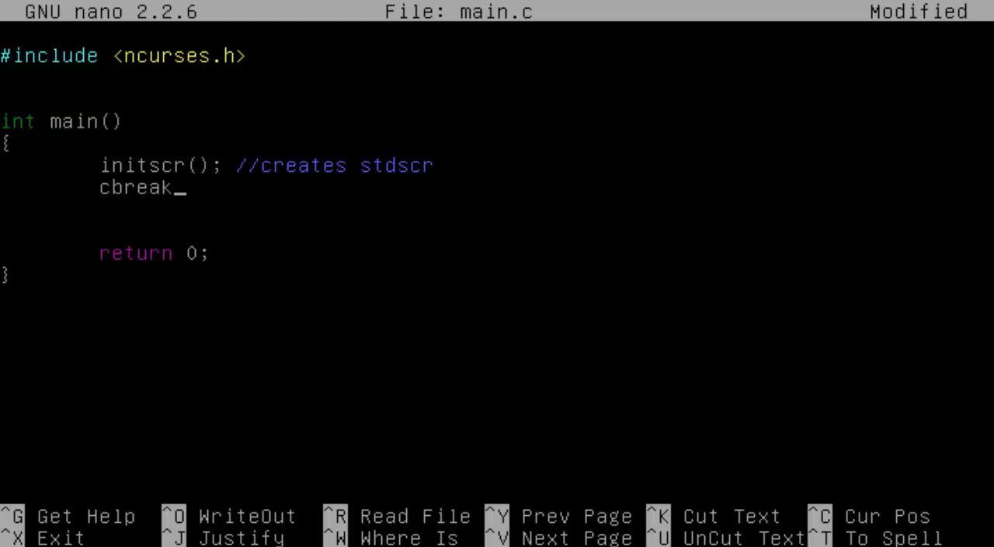
{"action": "type", "text": "();"}
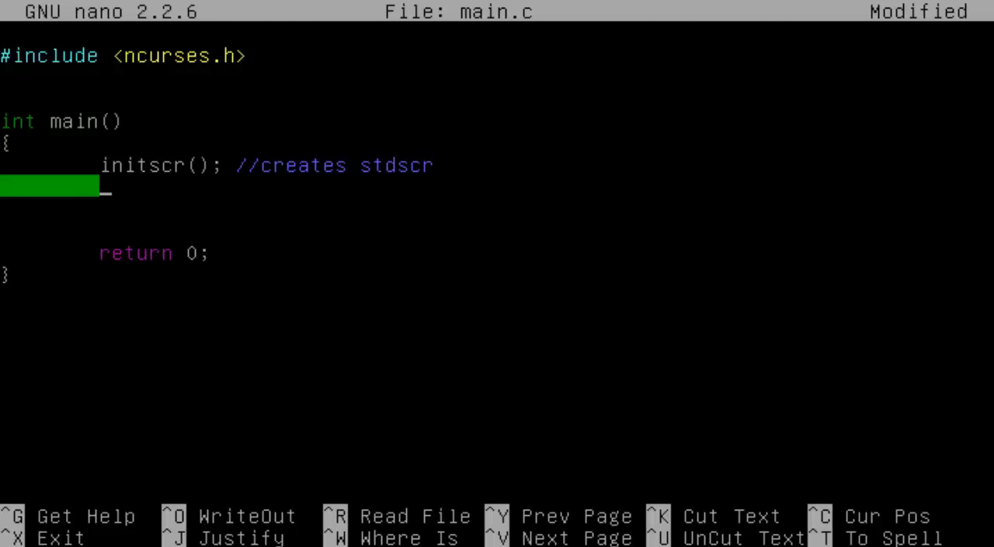
{"action": "type", "text": "raw();"}
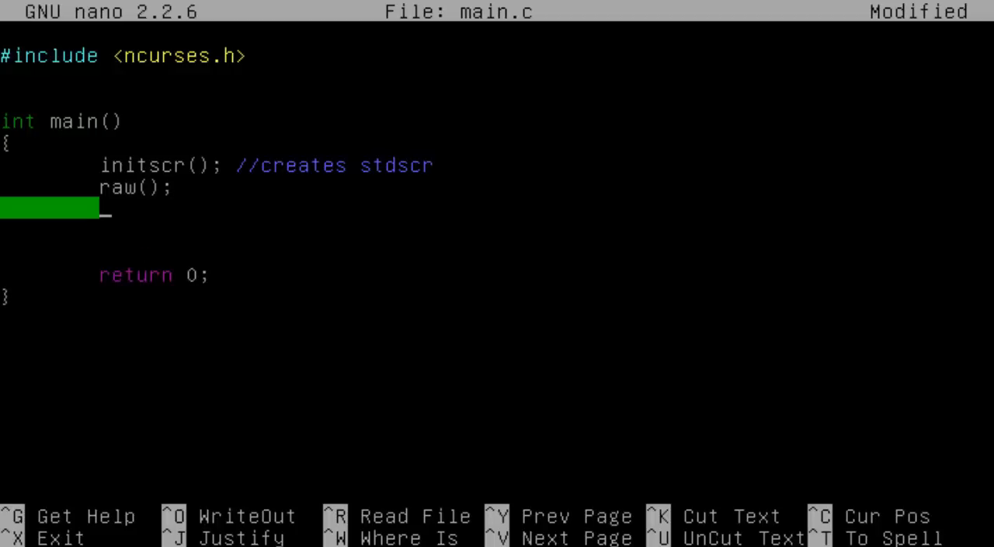
Step: Add printw("Hello world"); after raw(), removing the temporary %d from the string
{"action": "type", "text": "printw"}
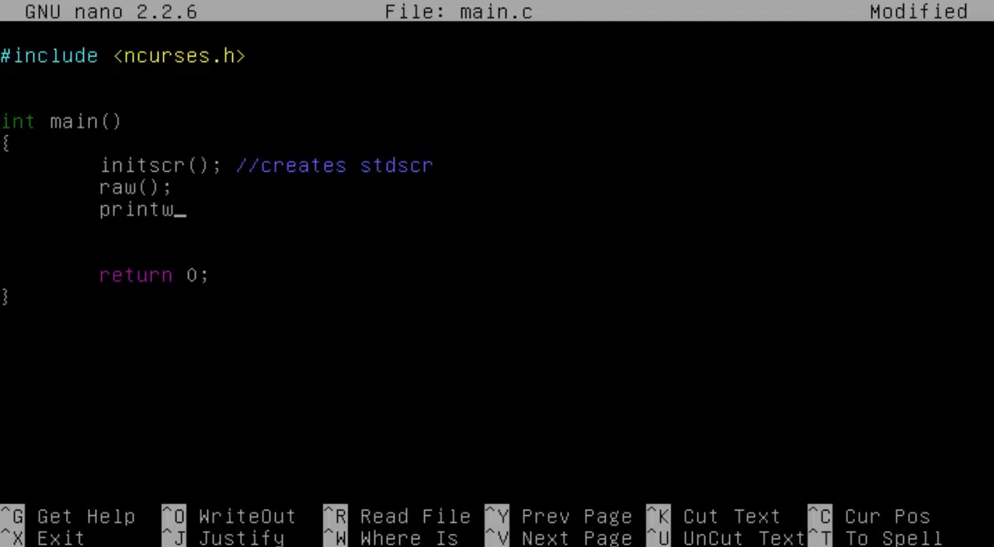
{"action": "type", "text": "(\"Hdl"}
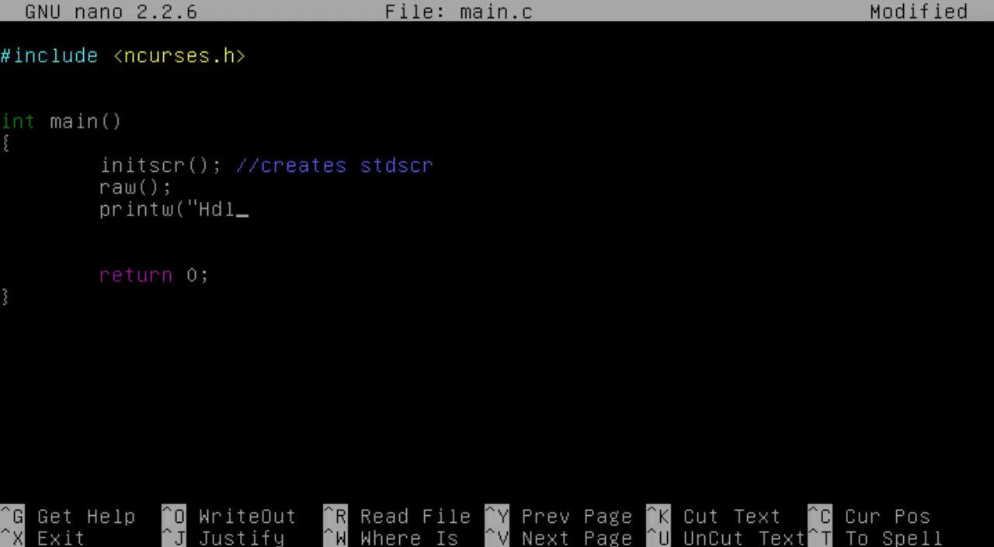
{"action": "type", "text": "llo world"}
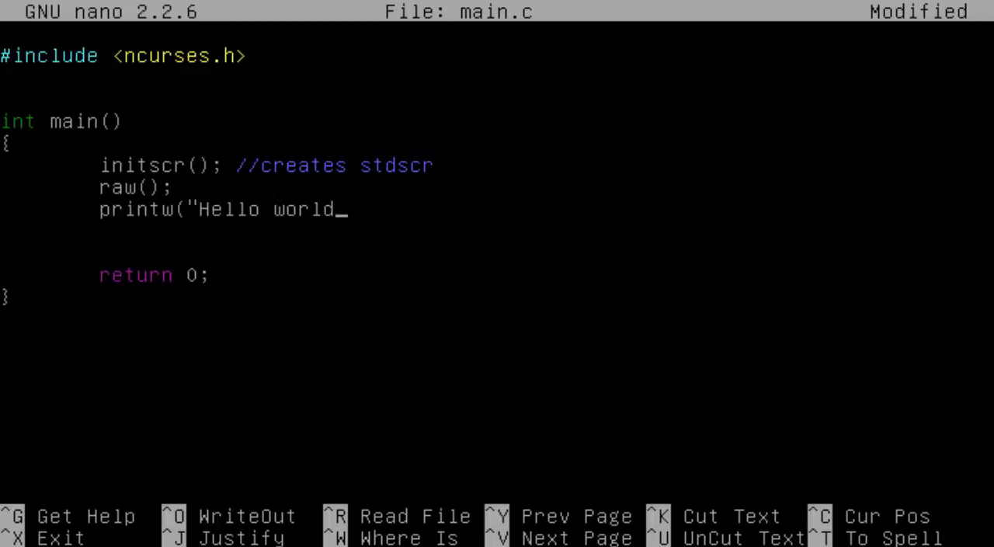
{"action": "type", "text": "\");"}
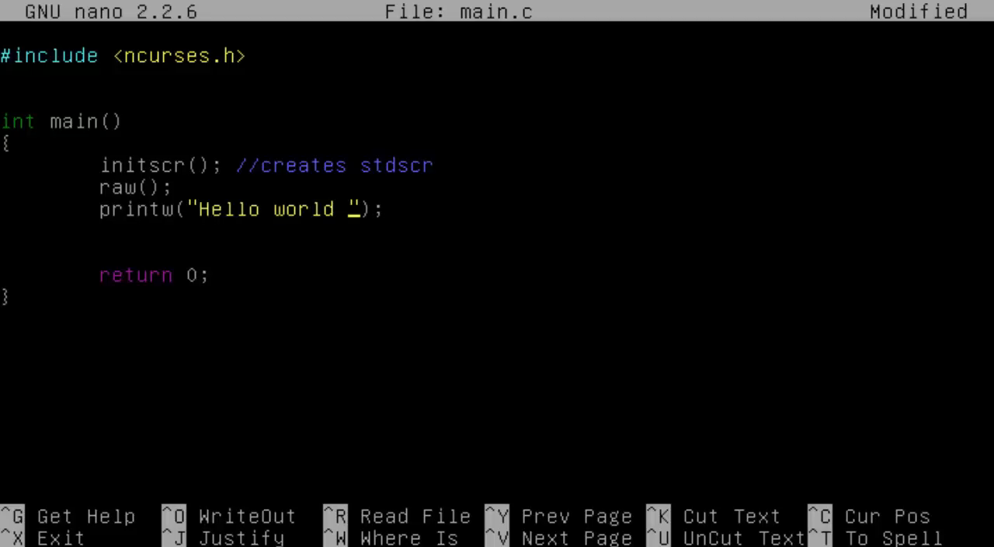
{"action": "type", "text": "%d"}
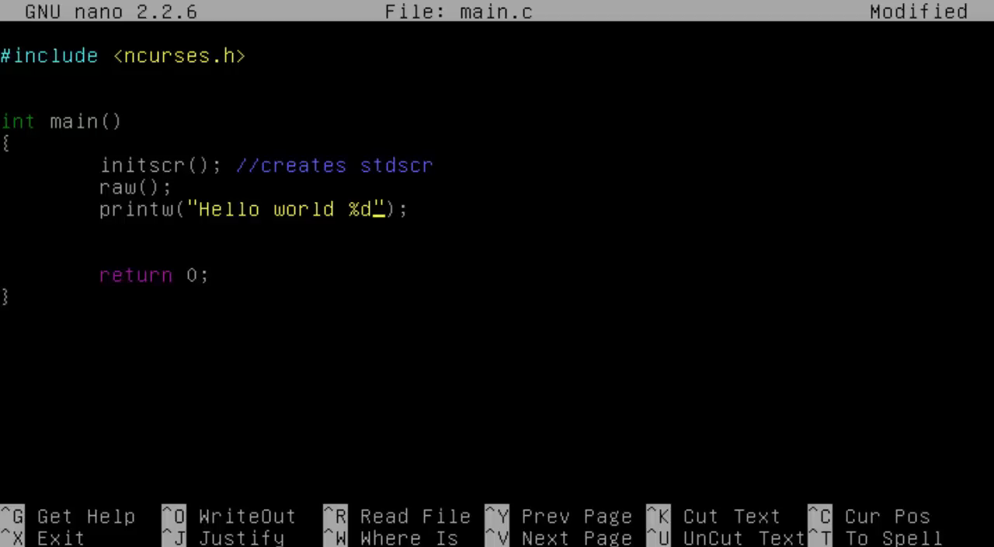
{"action": "key", "text": "BackSpace"}
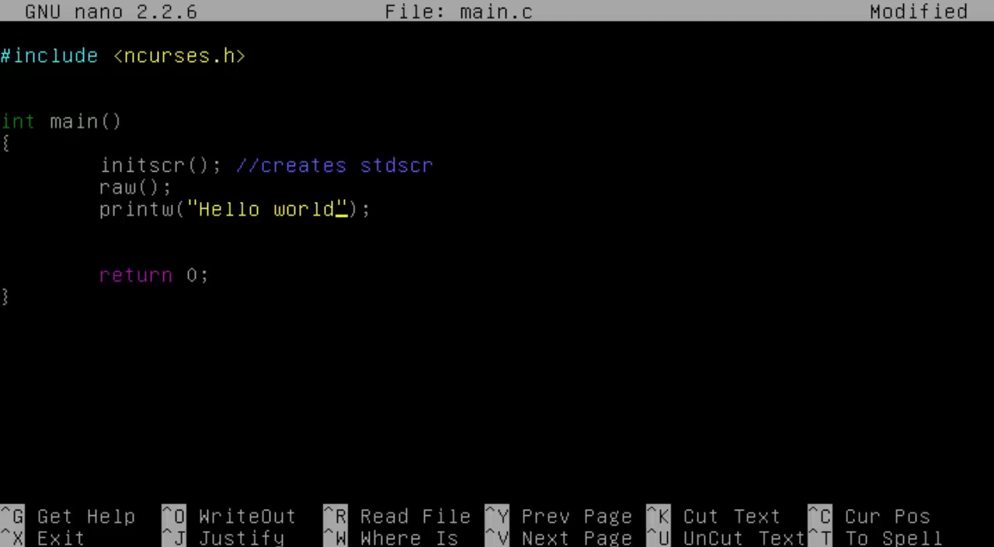
{"action": "key", "text": "Left"}
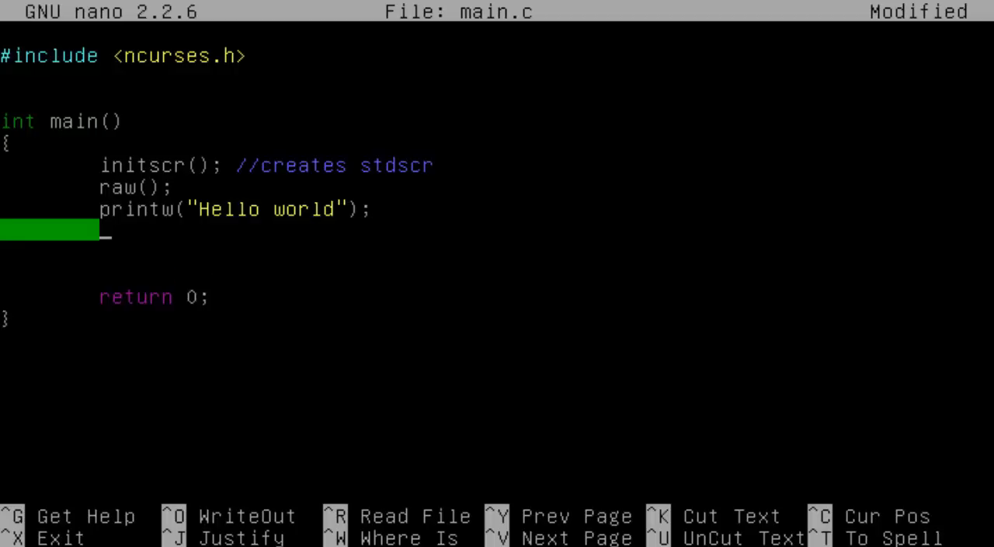
Step: Add getch(); and endwin(); calls after the printw line
{"action": "type", "text": "getch();"}
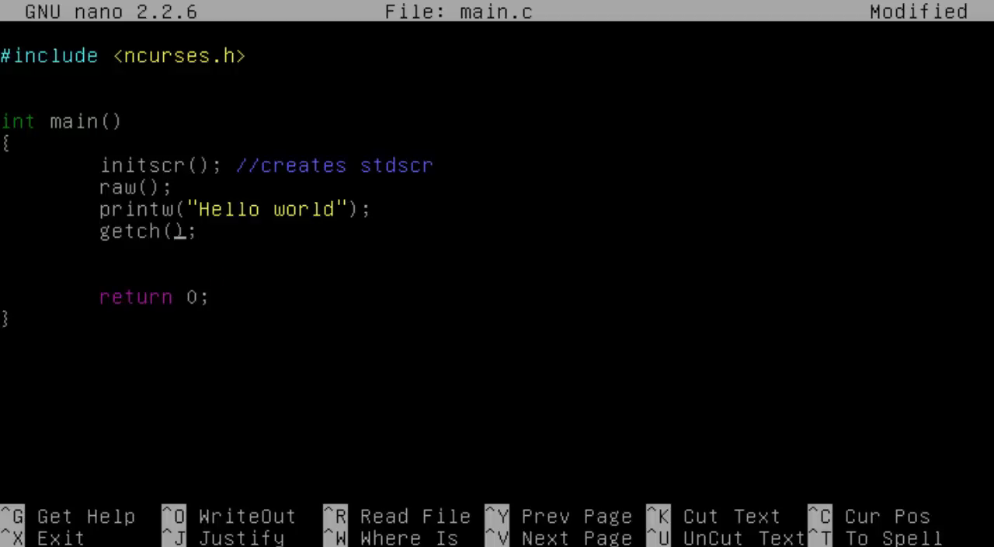
{"action": "key", "text": "Right"}
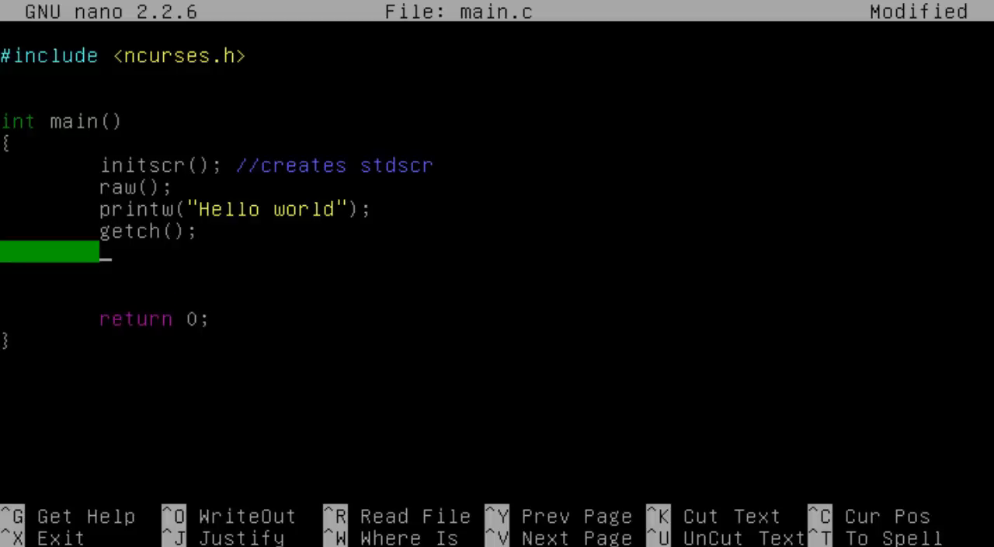
{"action": "type", "text": "endwin();"}
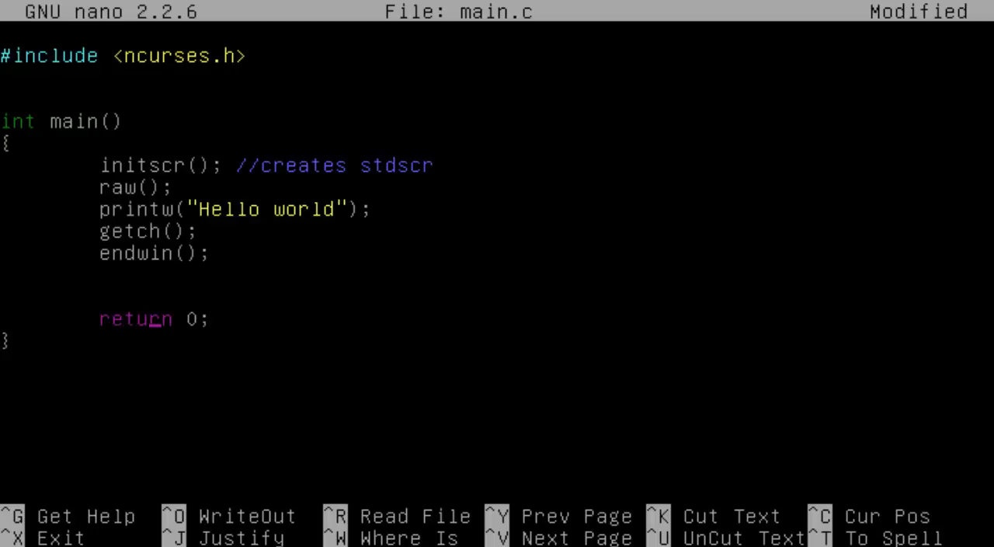
Step: Save the file as main.c from nano
{"action": "key", "text": "ctrl+o"}
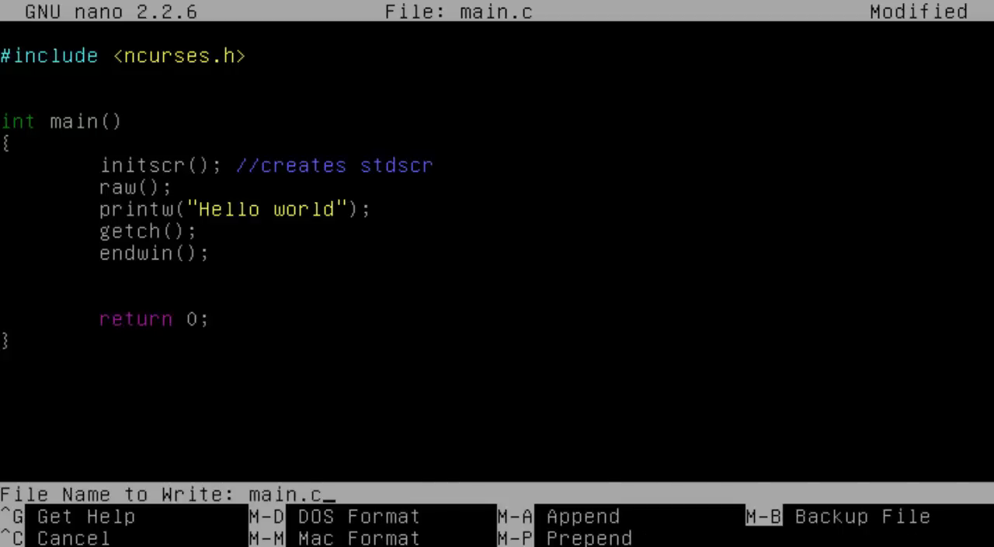
{"action": "key", "text": "enter"}
{"action": "type", "text": "g"}
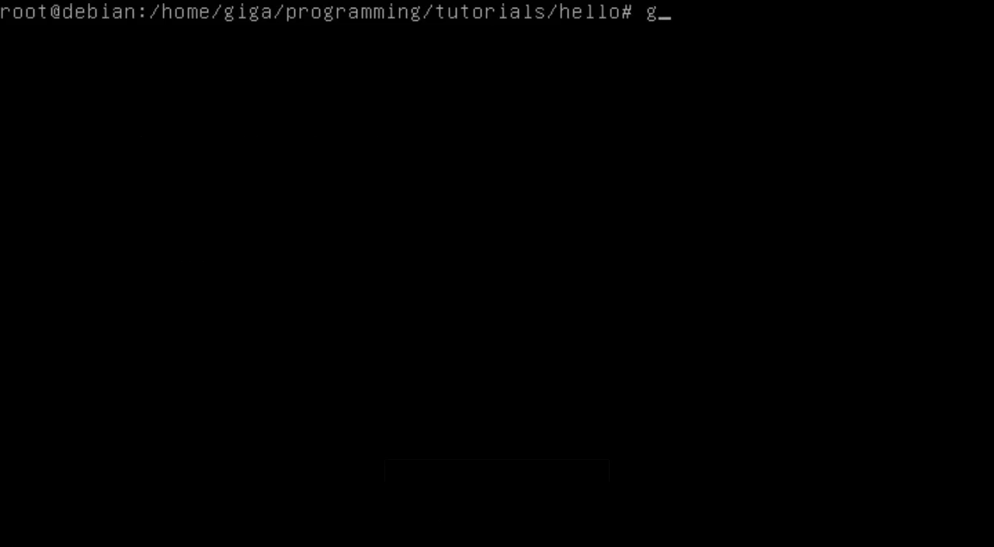
Step: Compile with gcc -o hello main.c -lncurses, fixing the misspelt library flag
{"action": "type", "text": "cc"}
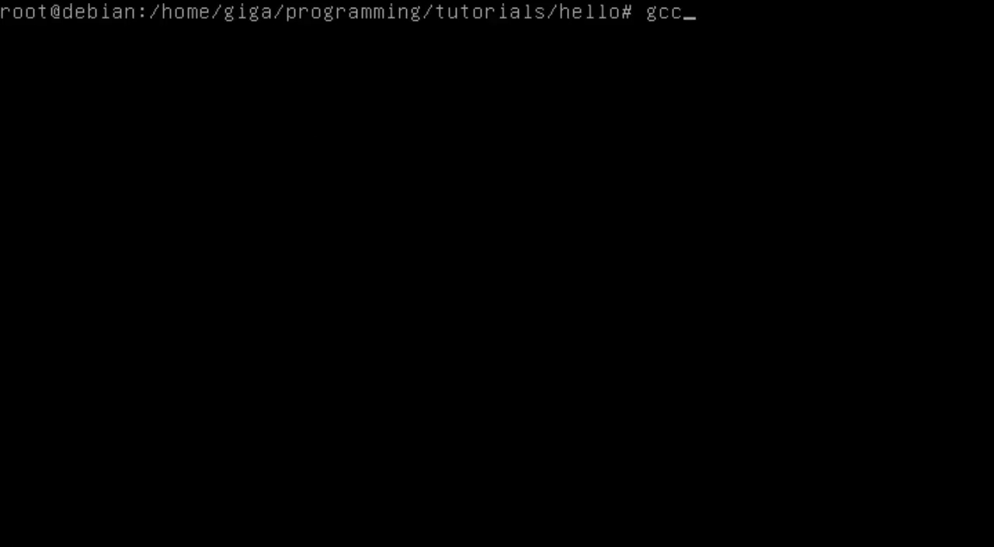
{"action": "type", "text": "-o"}
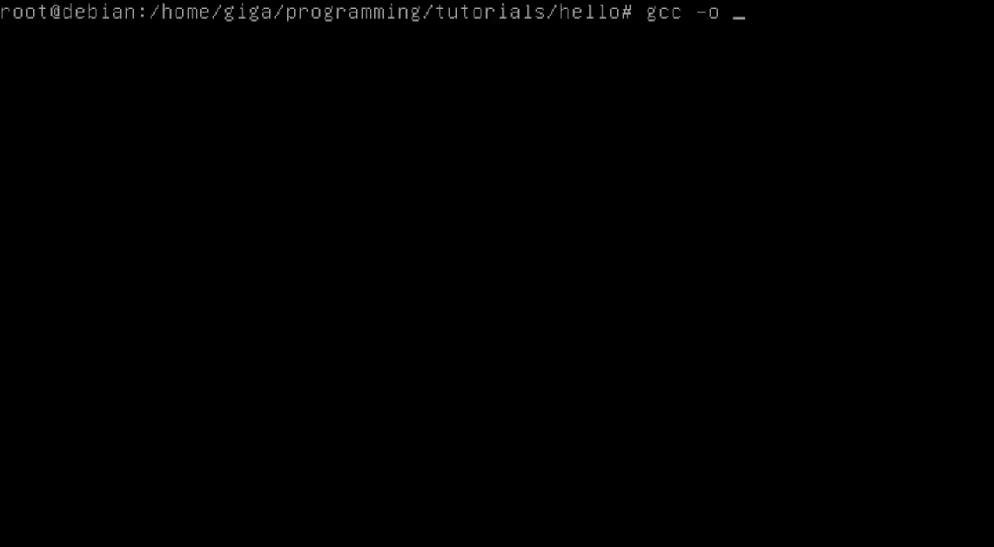
{"action": "type", "text": "hello"}
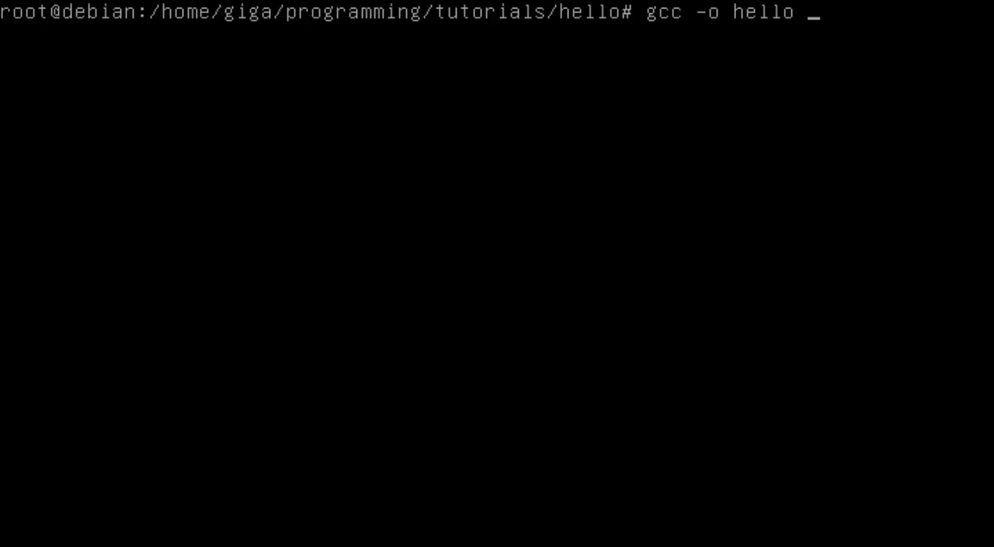
{"action": "type", "text": "main.c"}
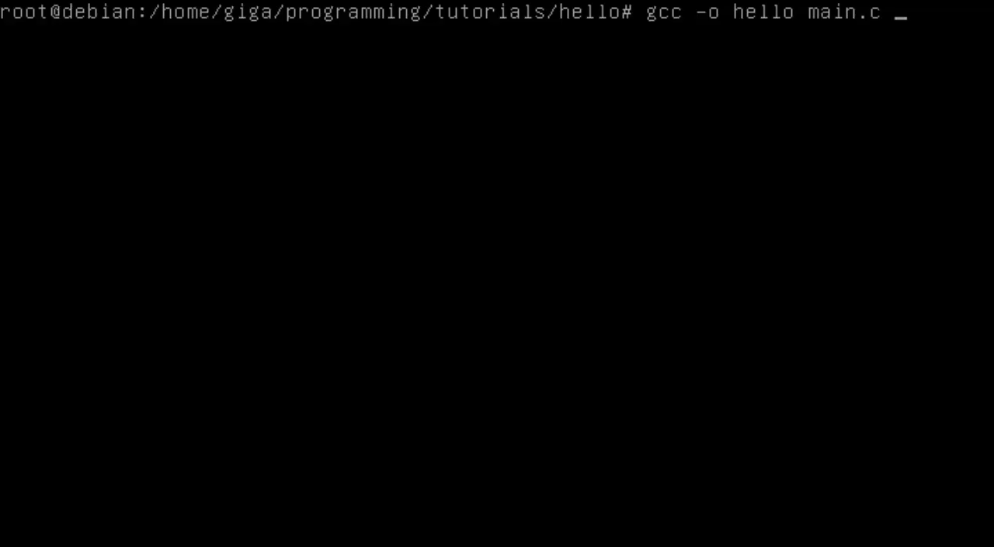
{"action": "type", "text": "-l"}
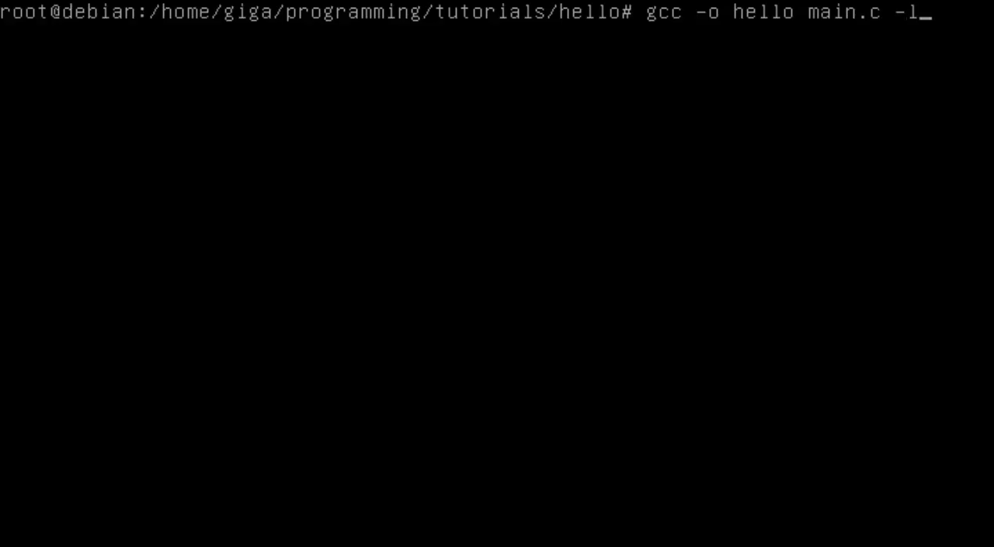
{"action": "type", "text": "ncus"}
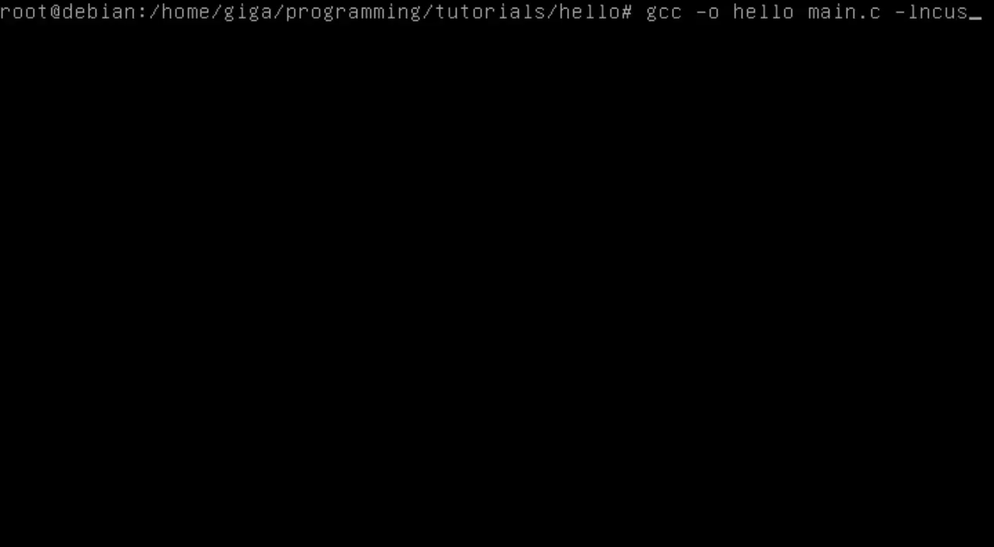
{"action": "key", "text": "BackSpace"}
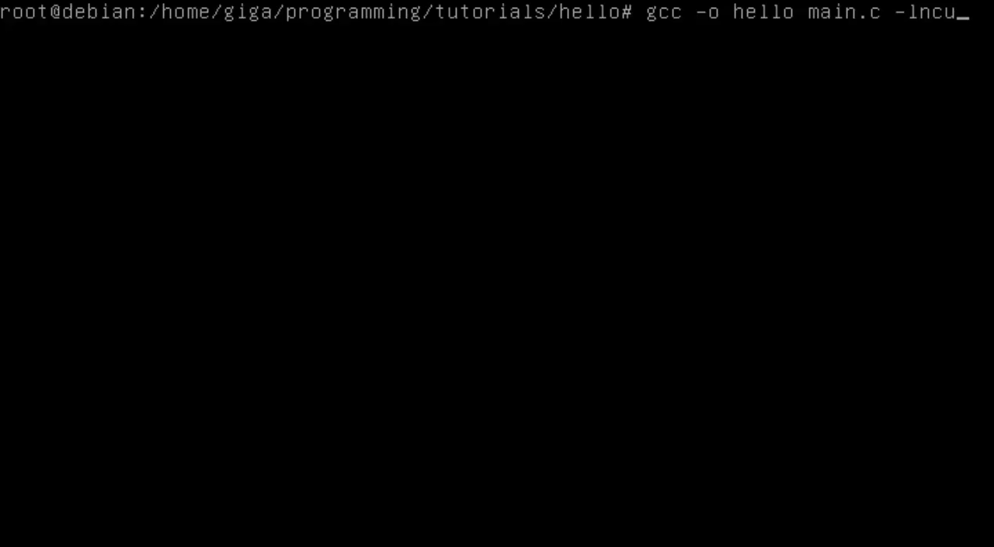
{"action": "type", "text": "rses"}
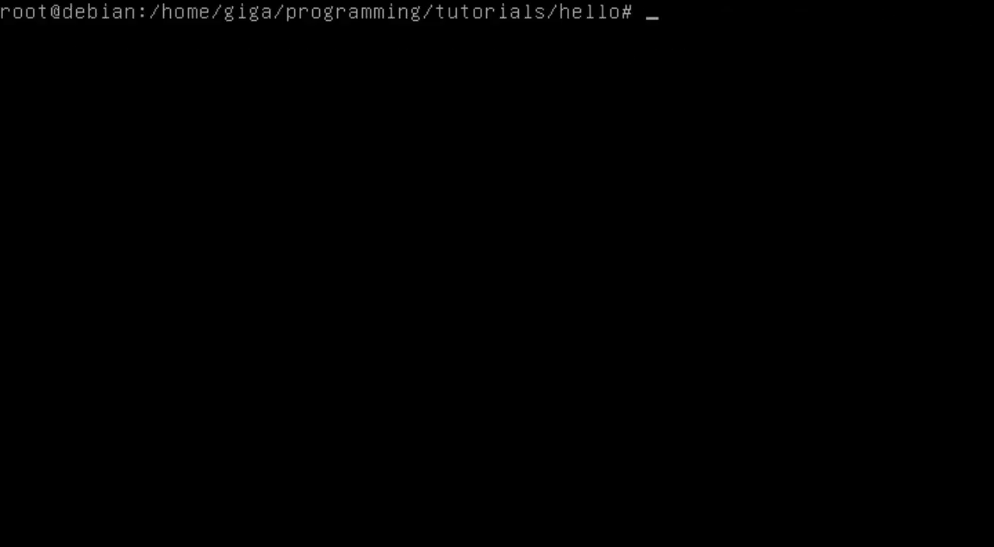
Step: Run ./hello, which prints Hello world, and let it exit on a keypress
{"action": "type", "text": "."}
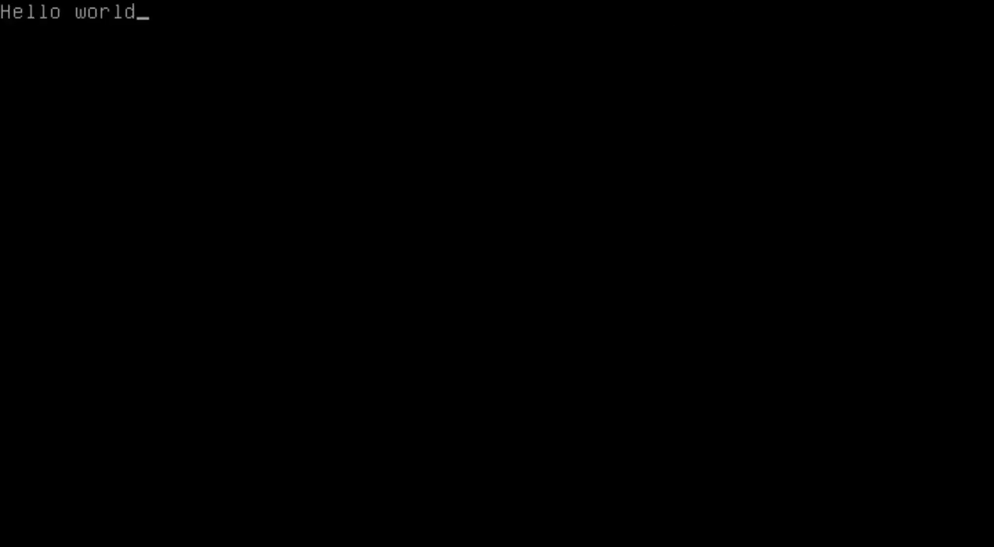
{"action": "key", "text": "Return"}
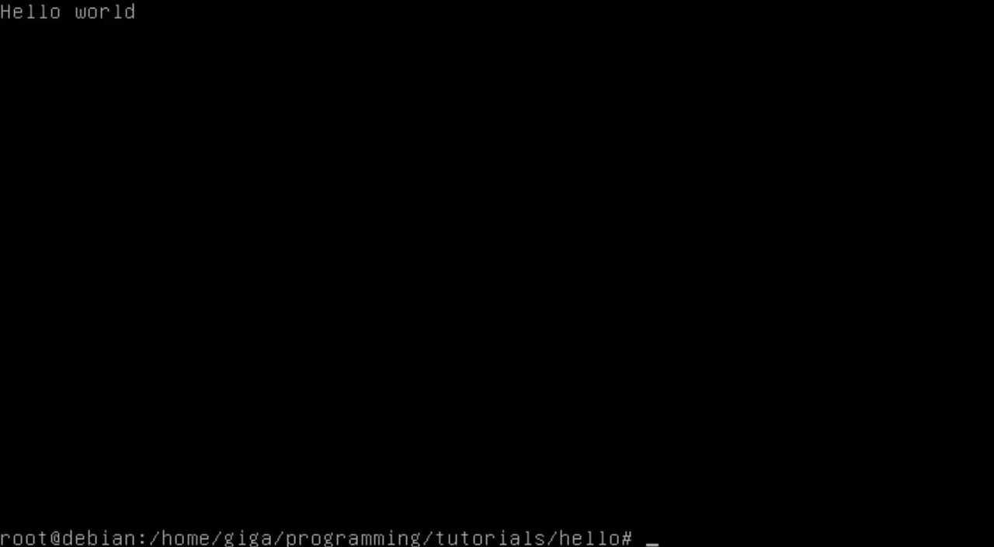